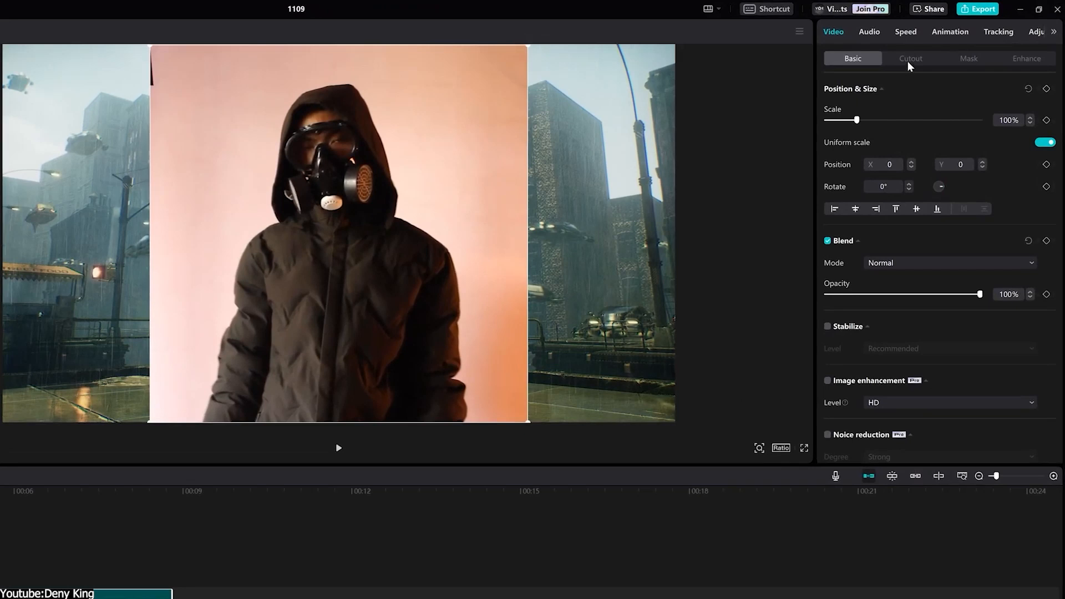
# Select the orbiting-satellite clip and bring up its Video > Basic properties.
pyautogui.click(910, 57)
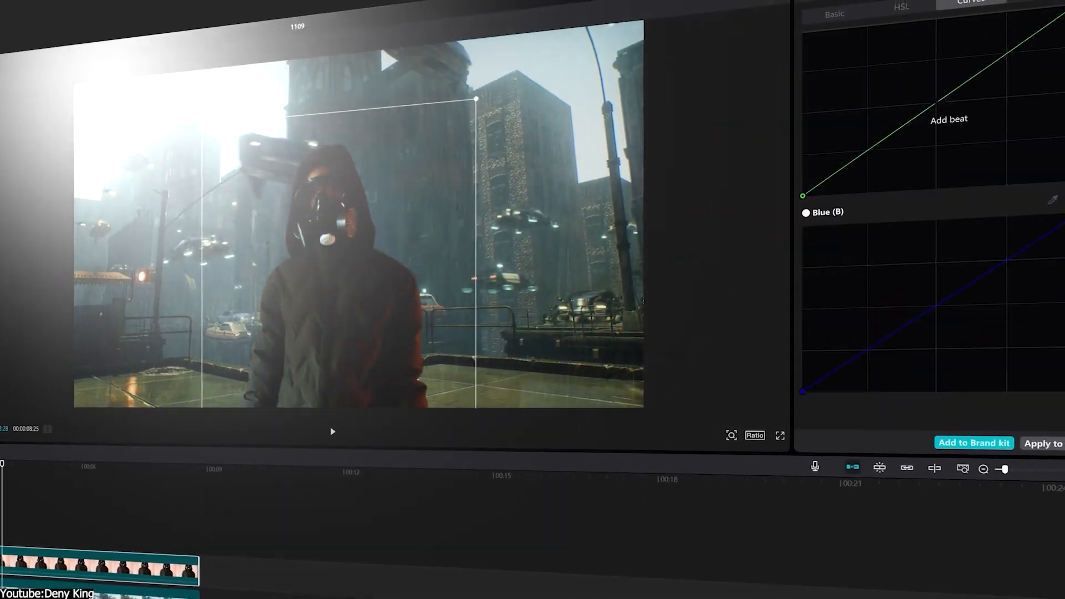
pyautogui.click(846, 30)
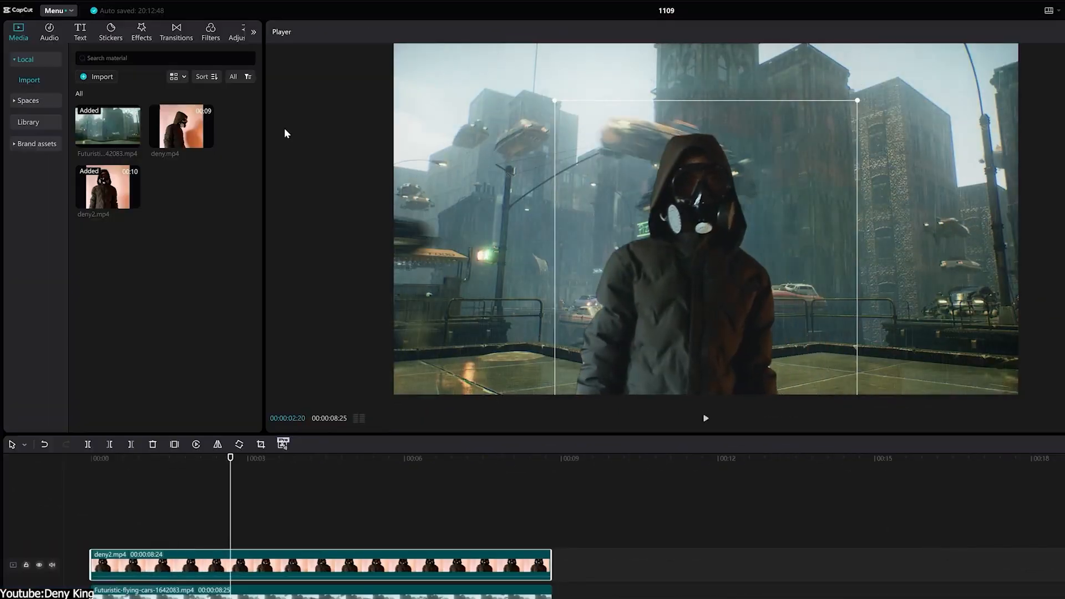
pyautogui.click(141, 31)
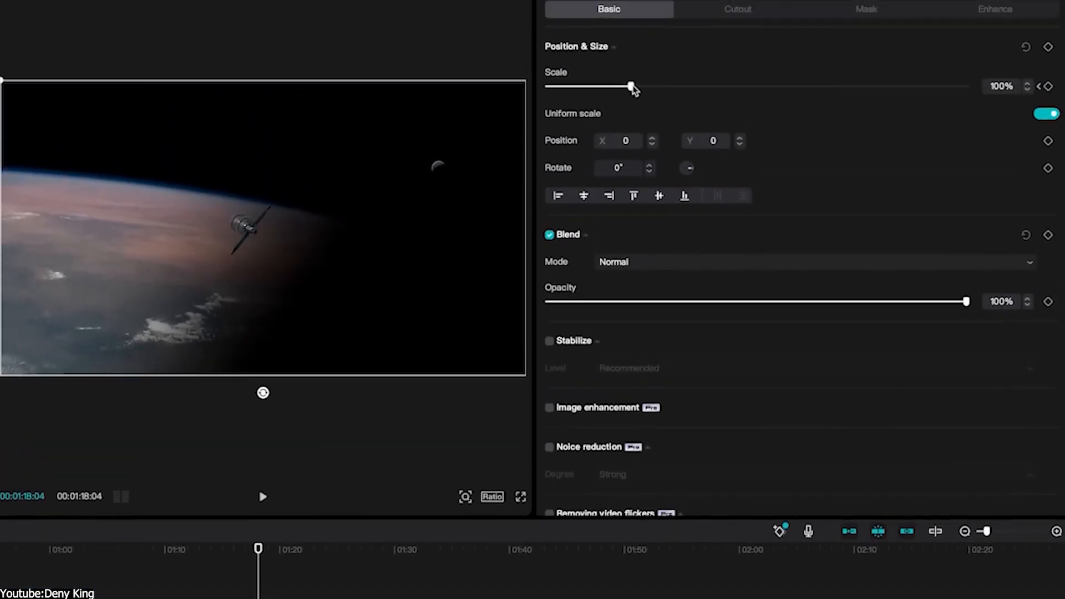
# Scale the satellite clip up from 100% to about 174% so it fills the frame.
pyautogui.moveTo(635, 87); pyautogui.dragTo(693, 87)
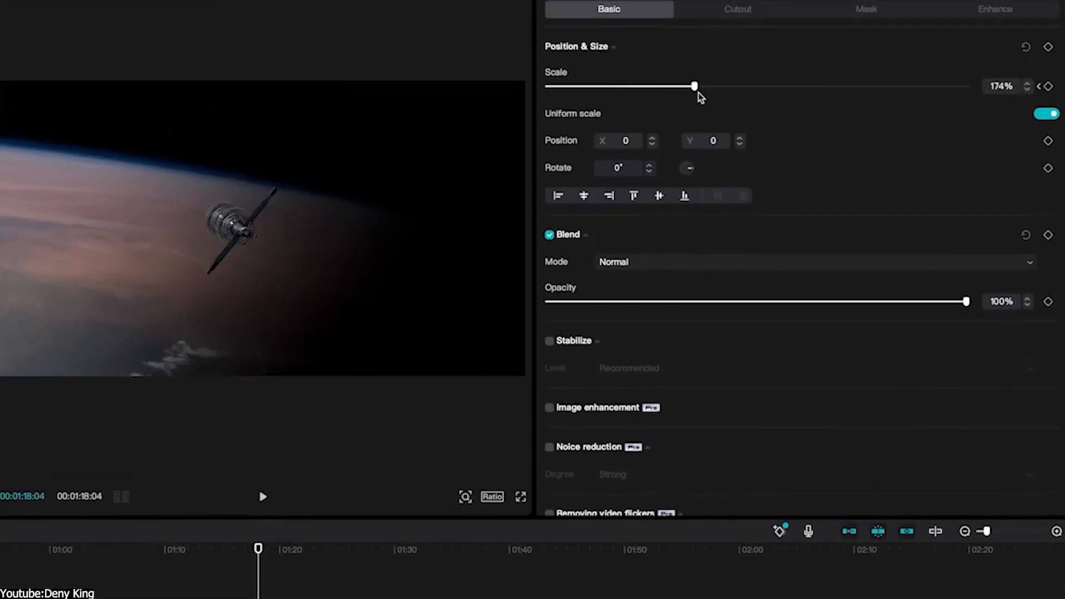
pyautogui.moveTo(693, 86); pyautogui.dragTo(712, 86)
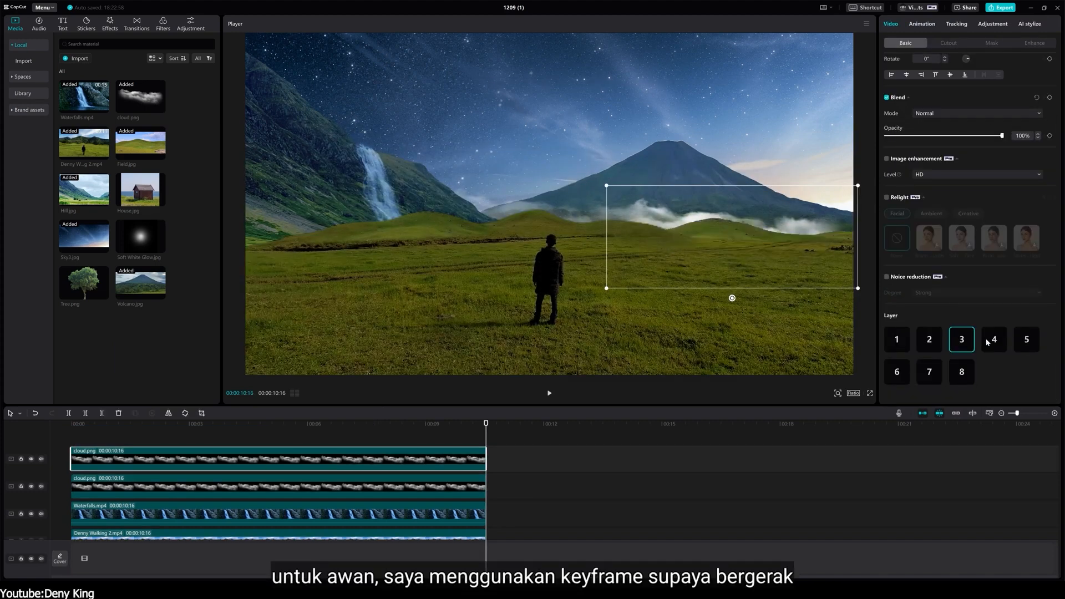
# Paint a customized cutout over the wooden house with a smaller brush and apply it.
pyautogui.click(993, 339)
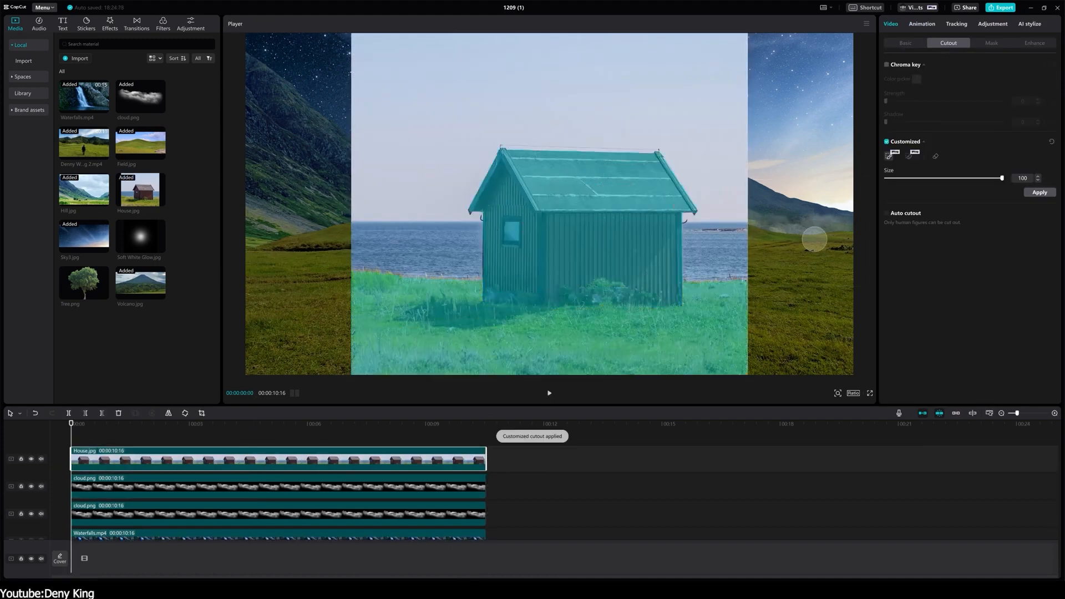
pyautogui.moveTo(1002, 178); pyautogui.dragTo(918, 178)
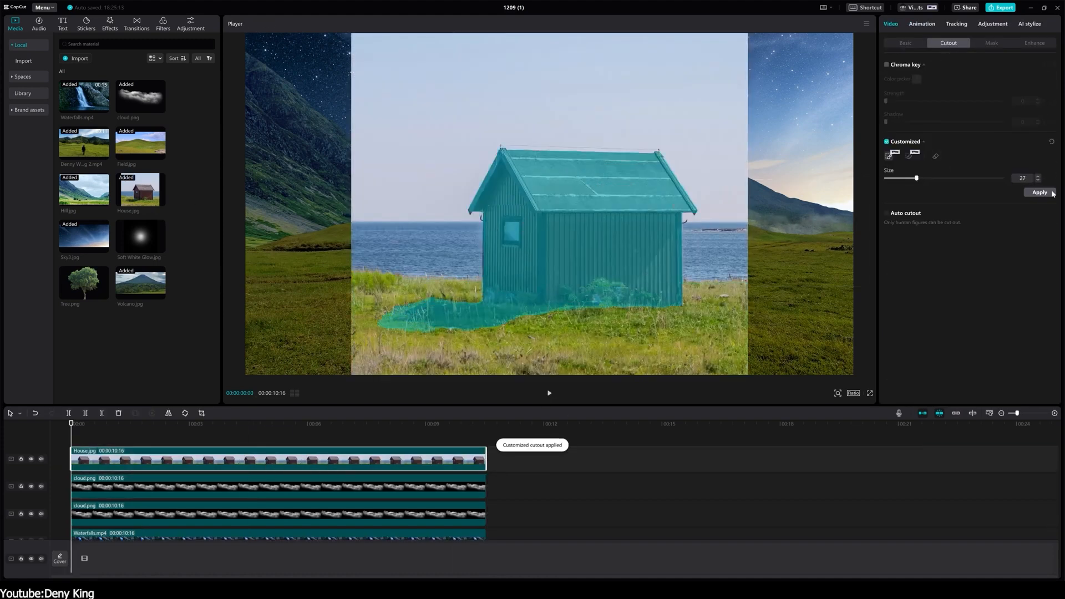
pyautogui.click(992, 23)
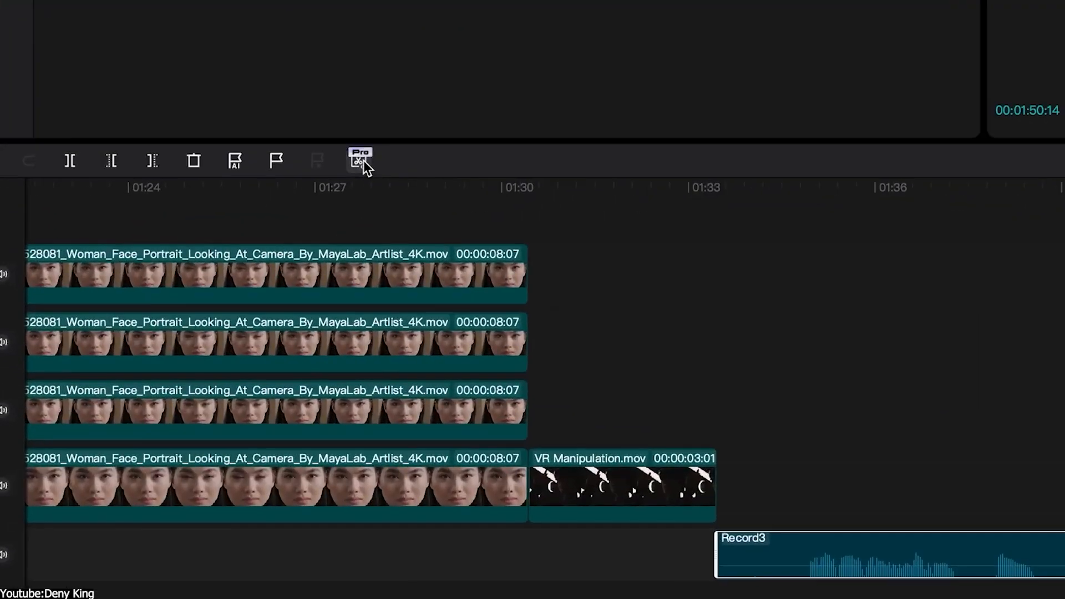
pyautogui.click(359, 161)
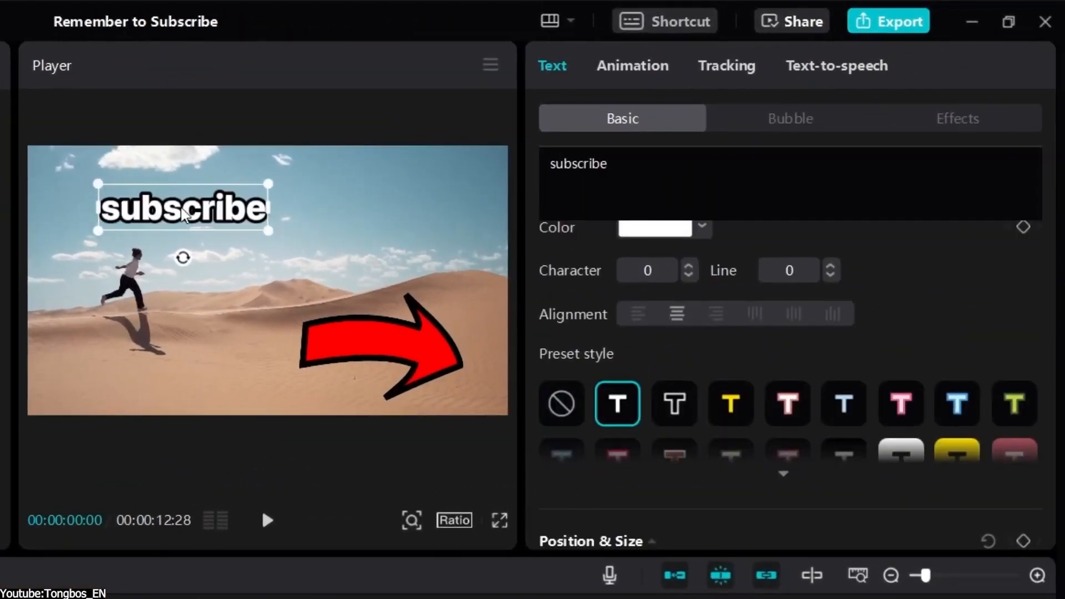
# Lower the subscribe text above the runner, enable Motion tracking on it, then select the red arrow.
pyautogui.moveTo(182, 207); pyautogui.dragTo(139, 258)
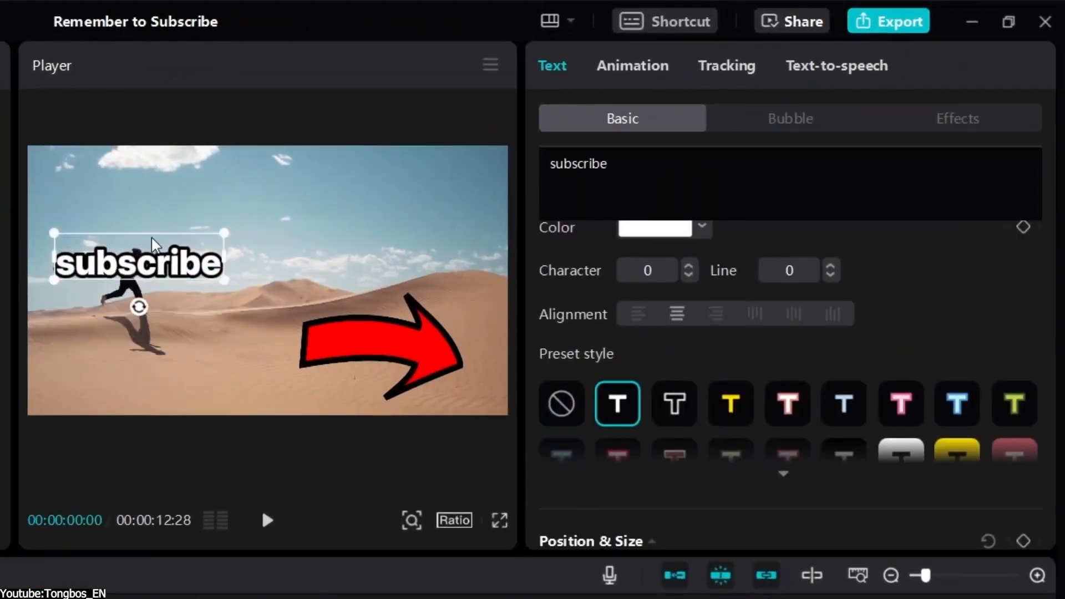
pyautogui.click(726, 65)
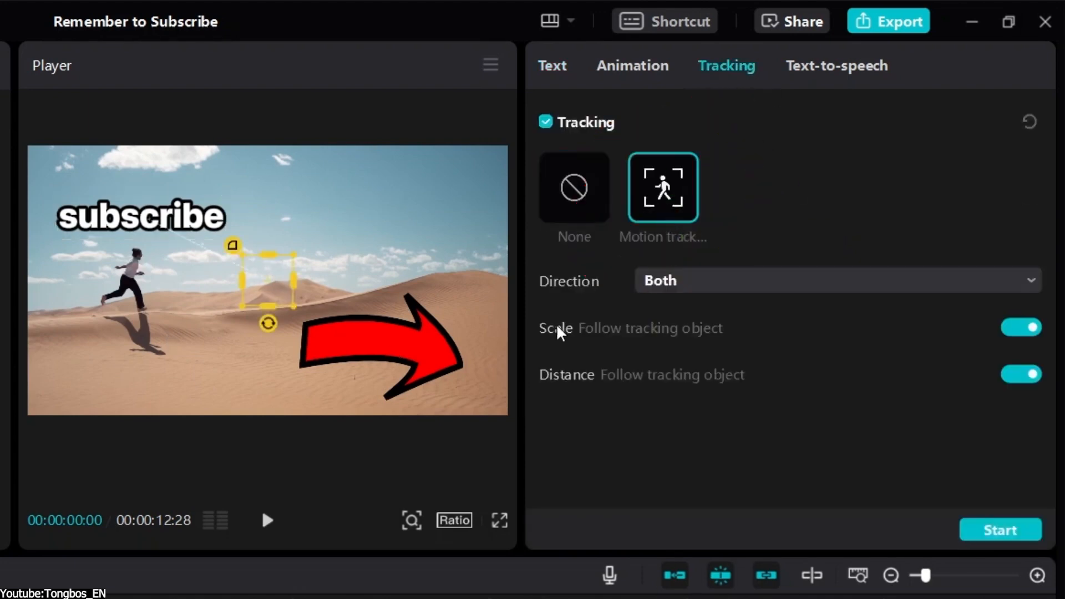
pyautogui.click(380, 339)
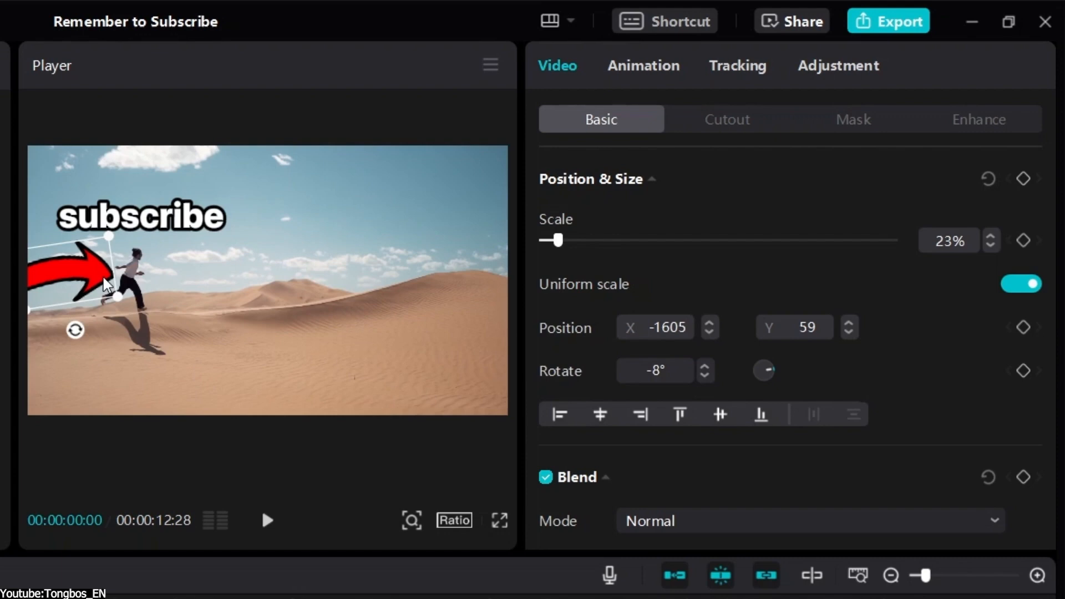
pyautogui.click(737, 66)
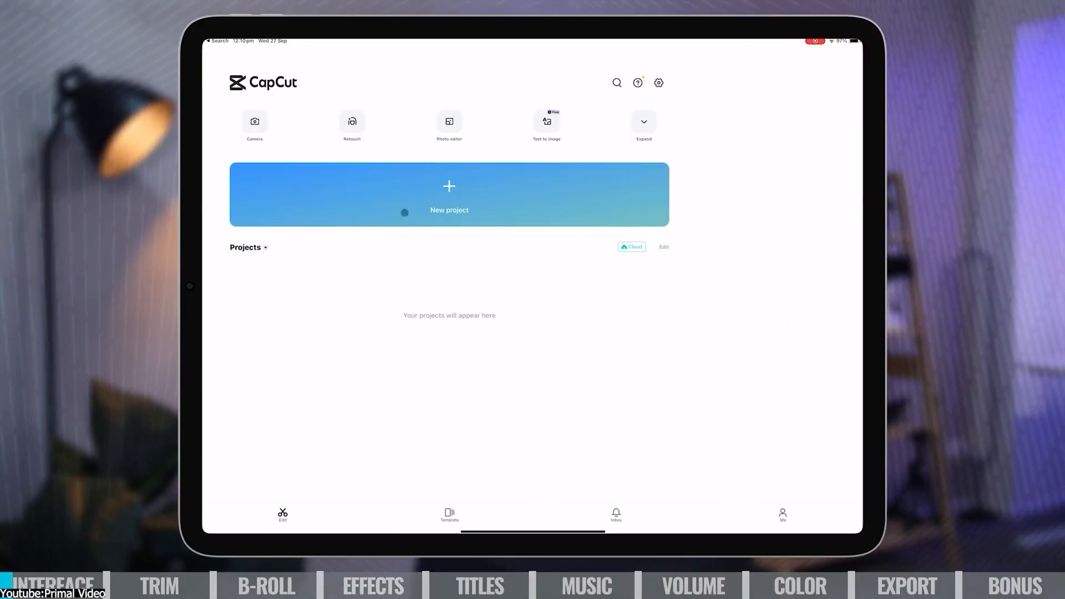
# Start a new iPad project from a recent talking-head video.
pyautogui.click(643, 121)
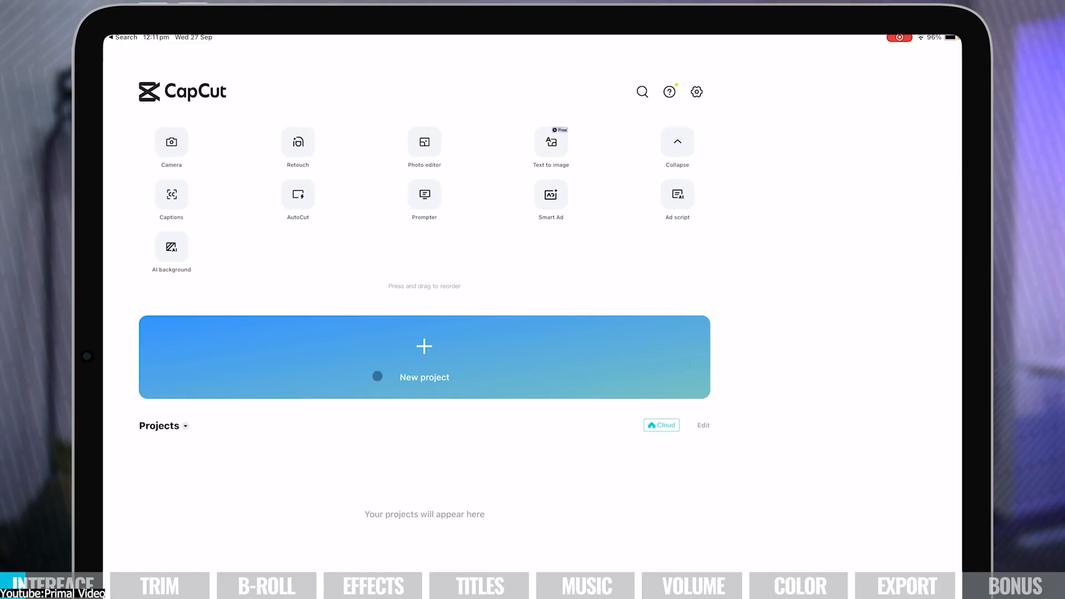
pyautogui.click(424, 356)
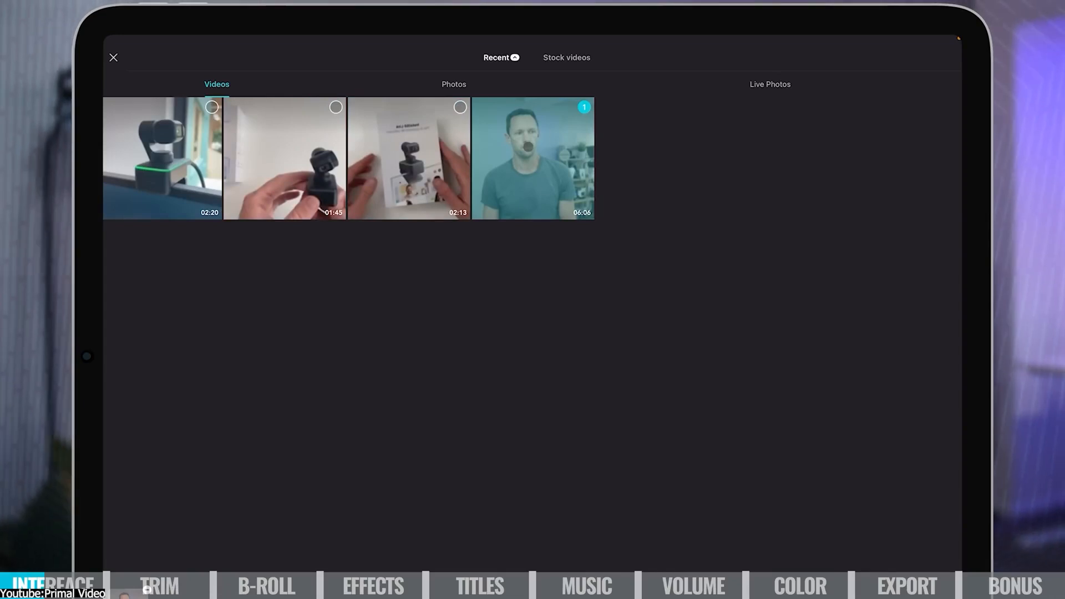
pyautogui.click(532, 157)
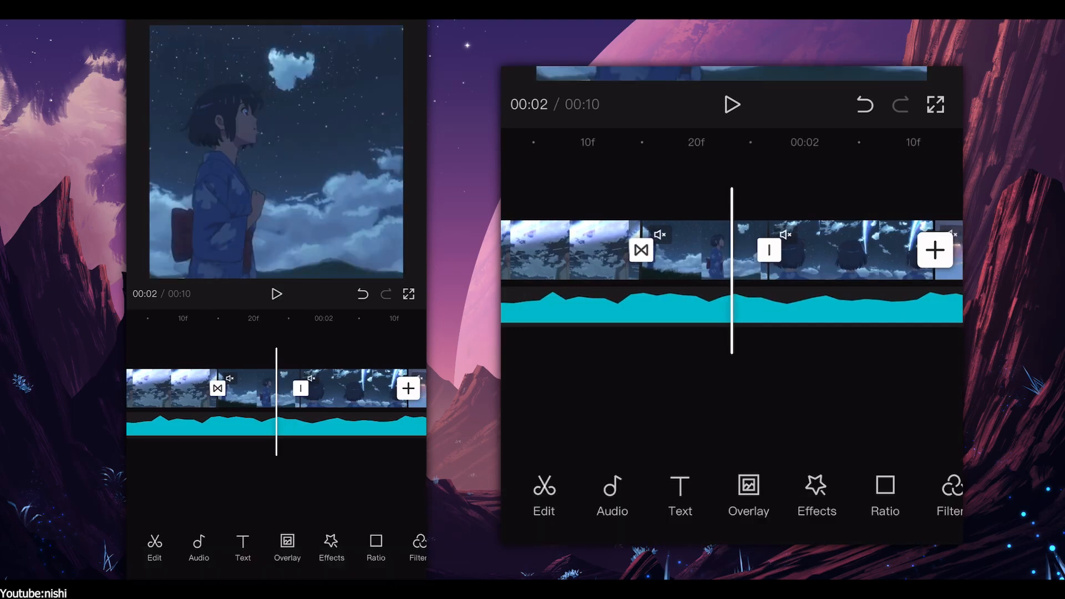
pyautogui.click(768, 250)
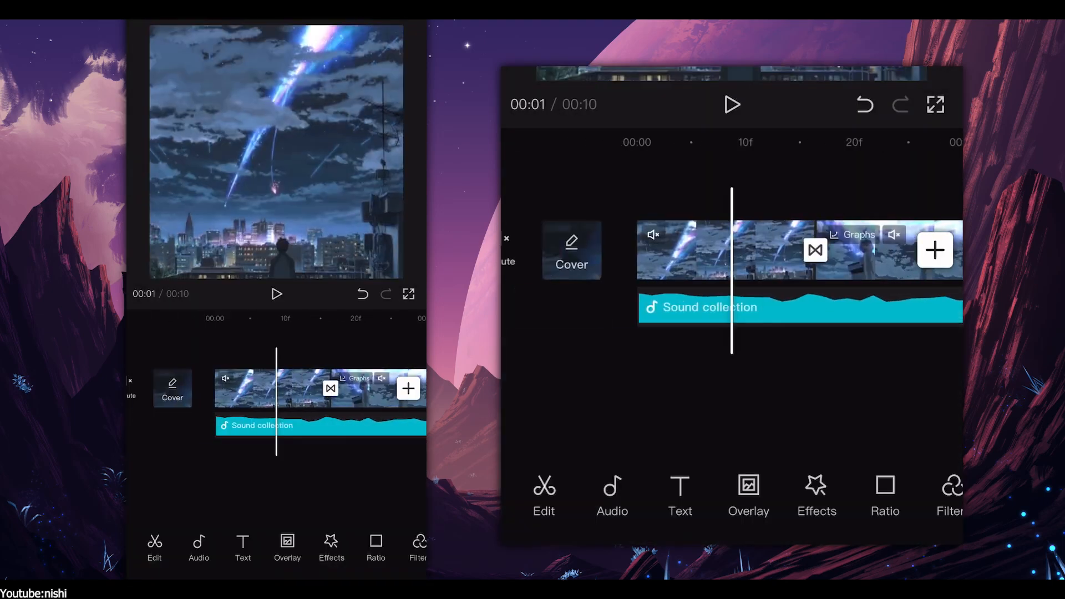
# Browse the effects toolbar, then set up auto captions using all audio as the source.
pyautogui.click(817, 496)
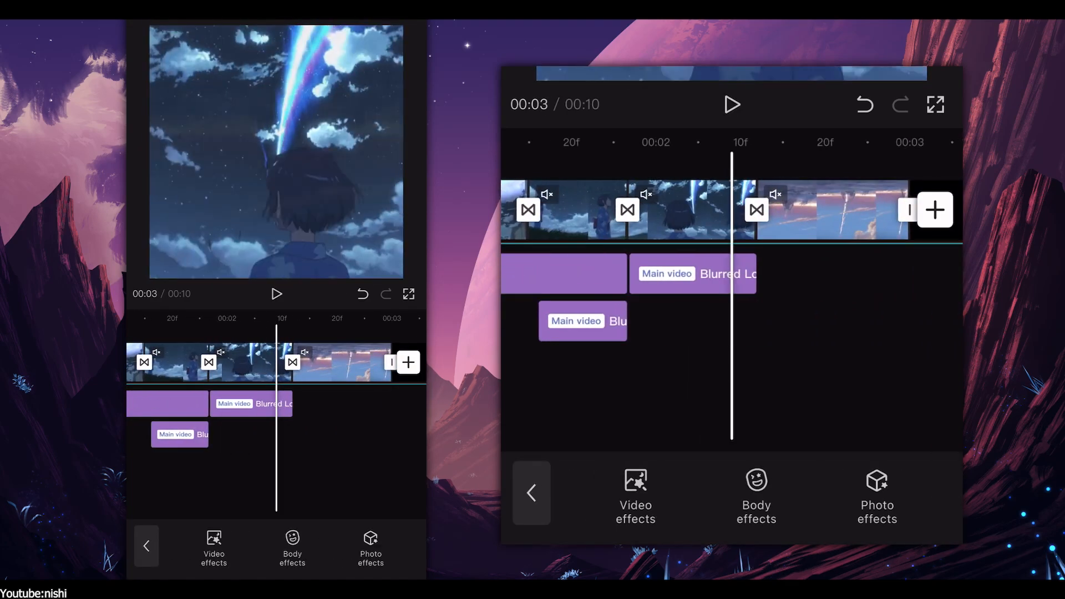
pyautogui.click(635, 495)
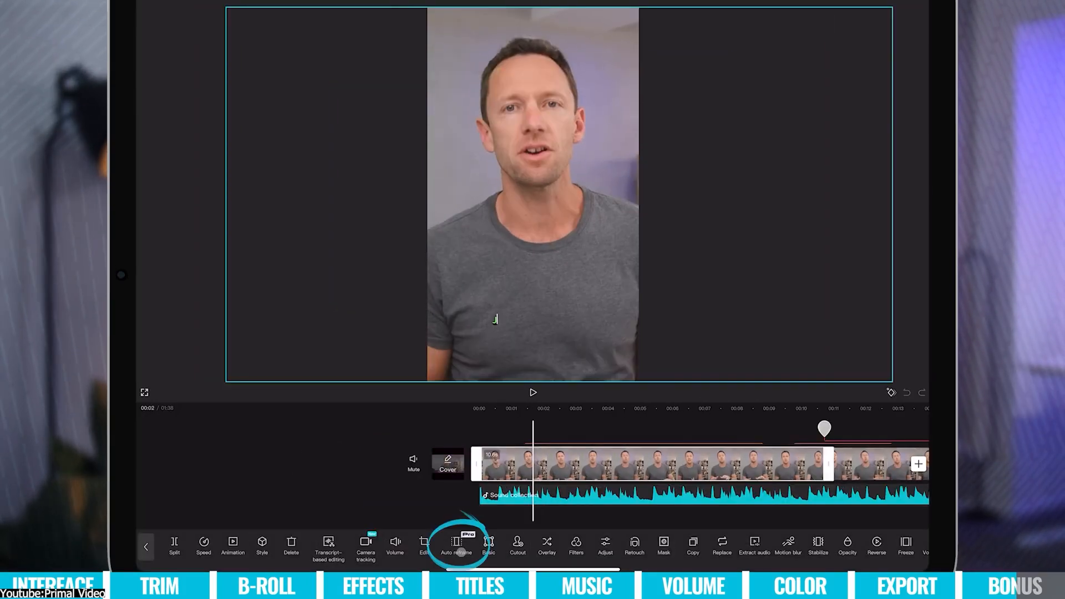
pyautogui.click(456, 545)
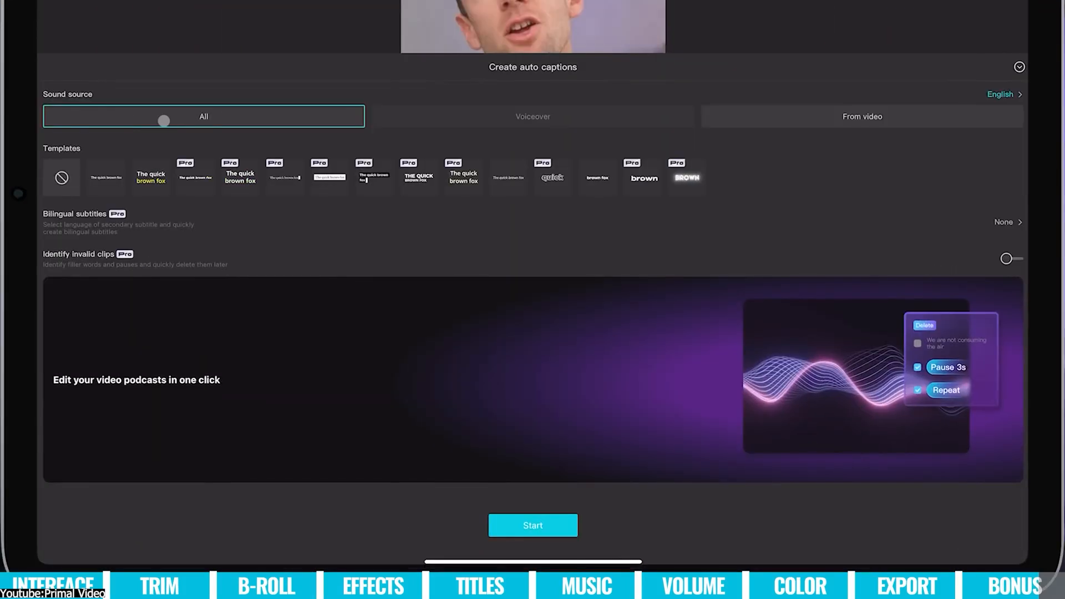
pyautogui.click(532, 525)
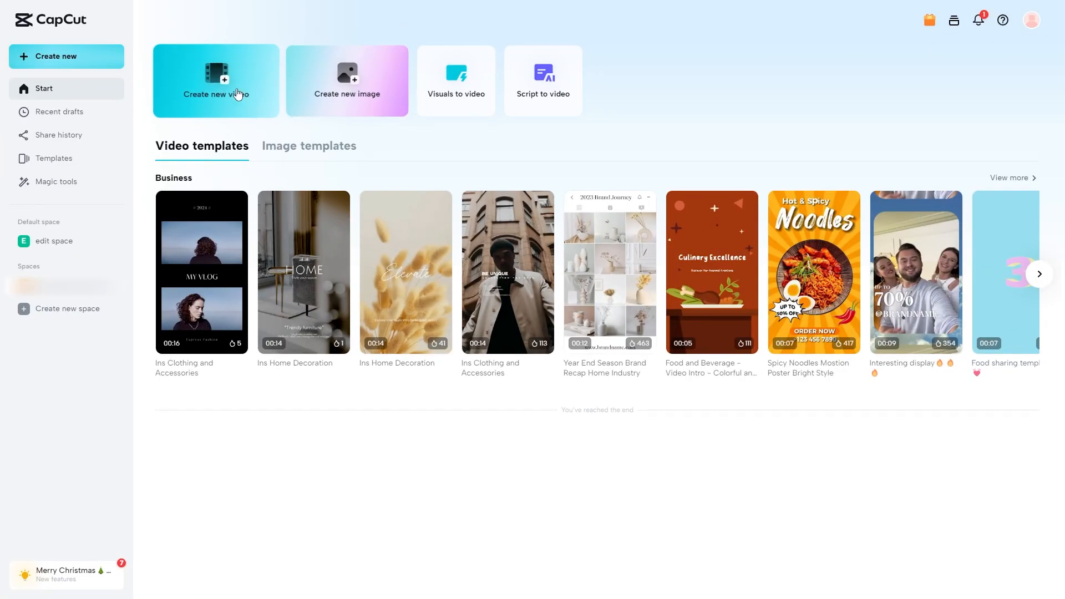
pyautogui.moveTo(275, 61)
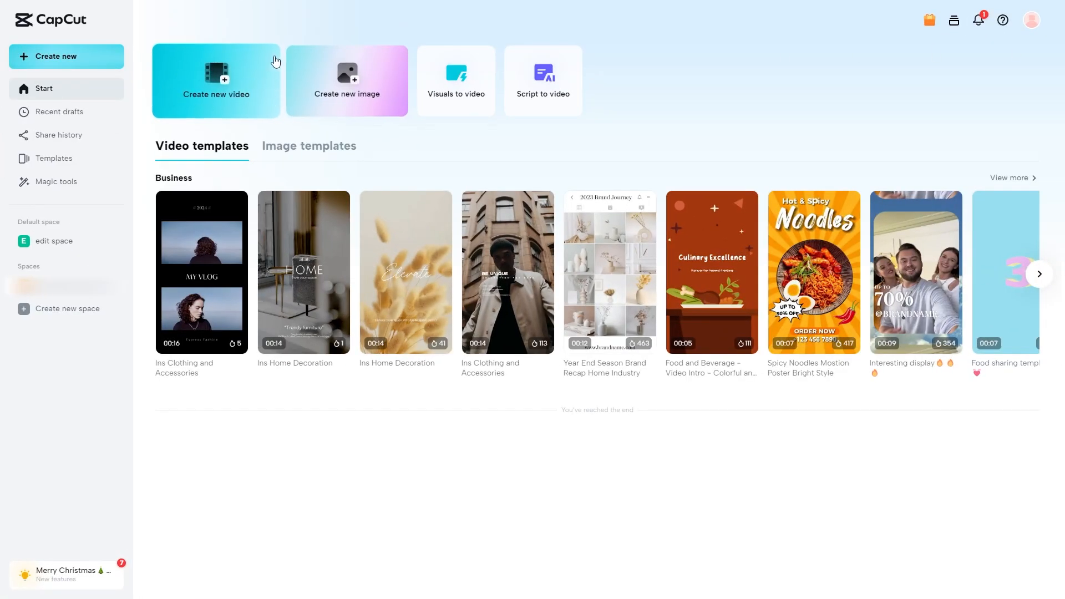
pyautogui.moveTo(260, 62)
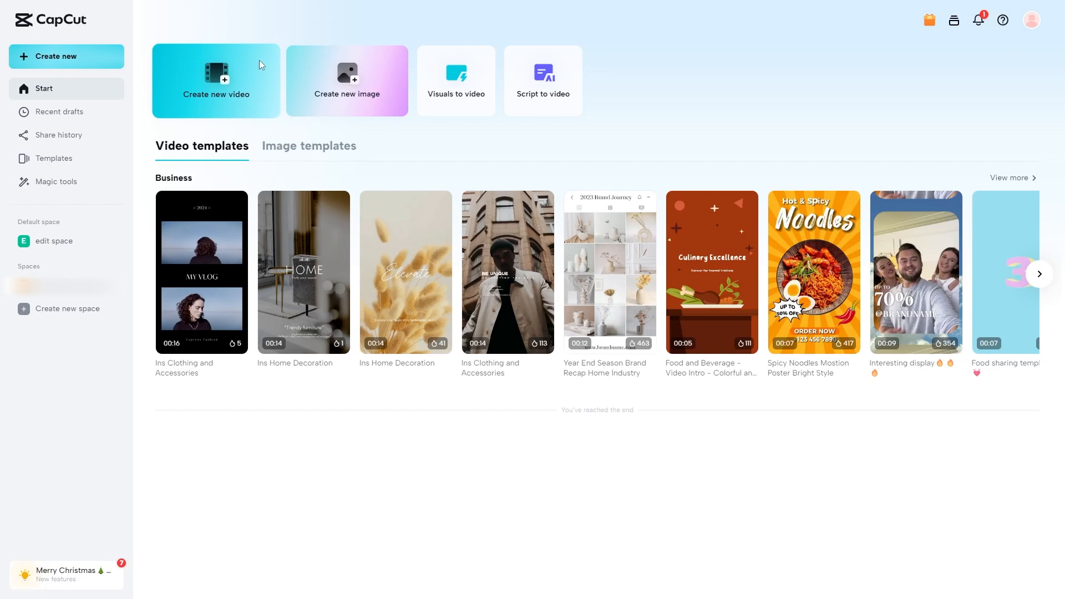
# Create a new blank web video project and upload a local talking-head clip to its timeline.
pyautogui.click(216, 80)
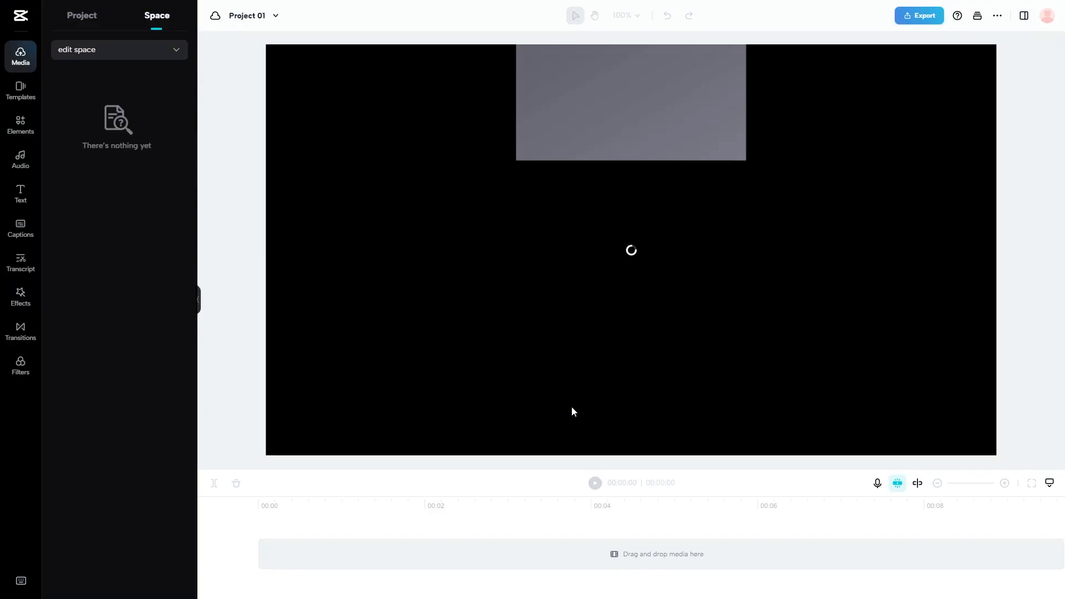
pyautogui.click(81, 15)
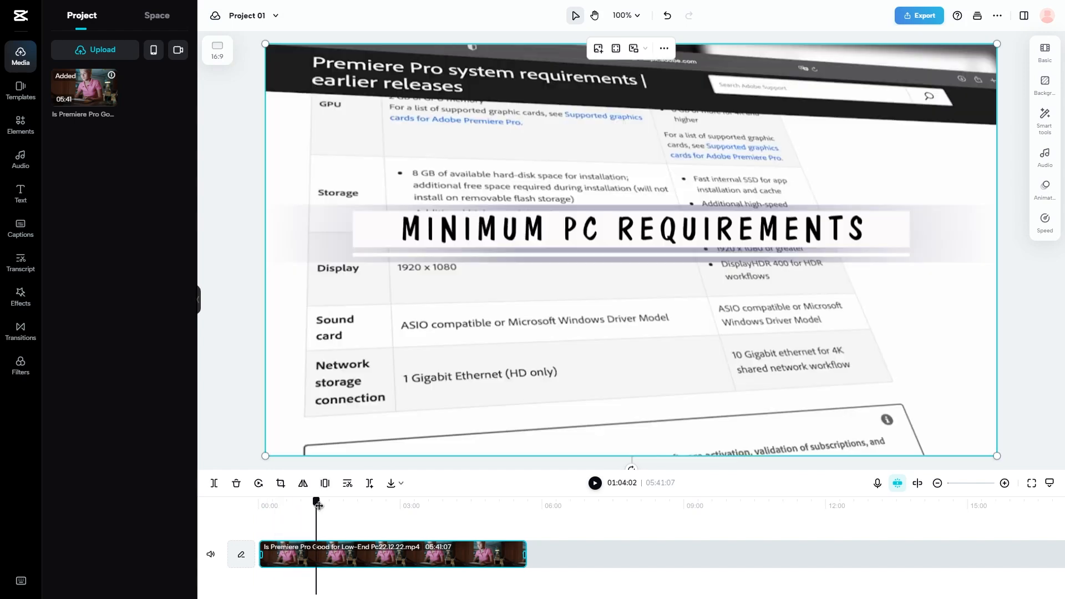
# Look through the Elements, Audio and Text template libraries in the left sidebar.
pyautogui.click(20, 125)
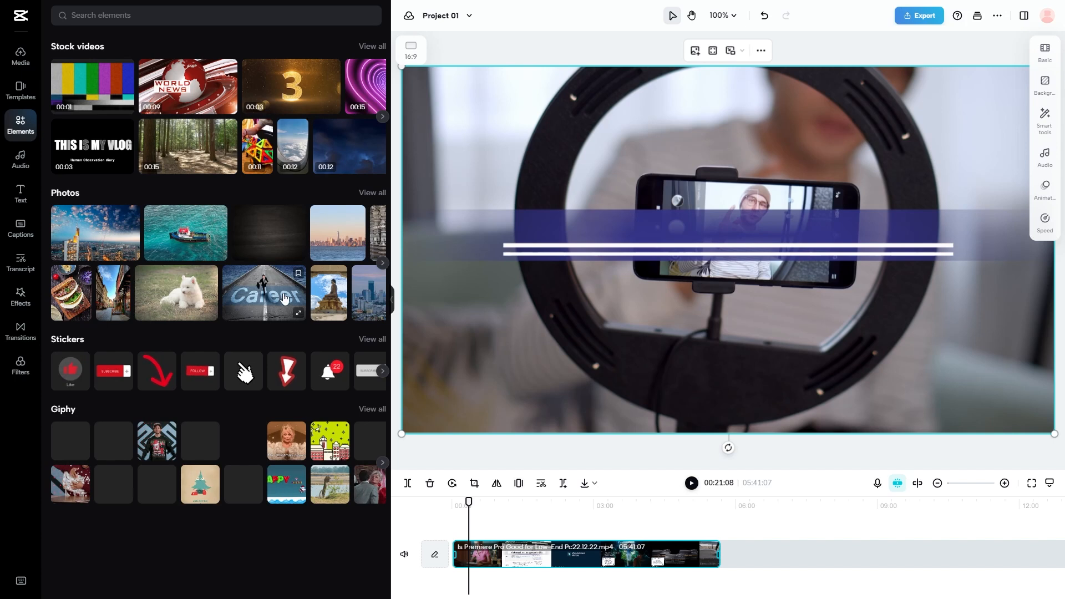
pyautogui.click(20, 159)
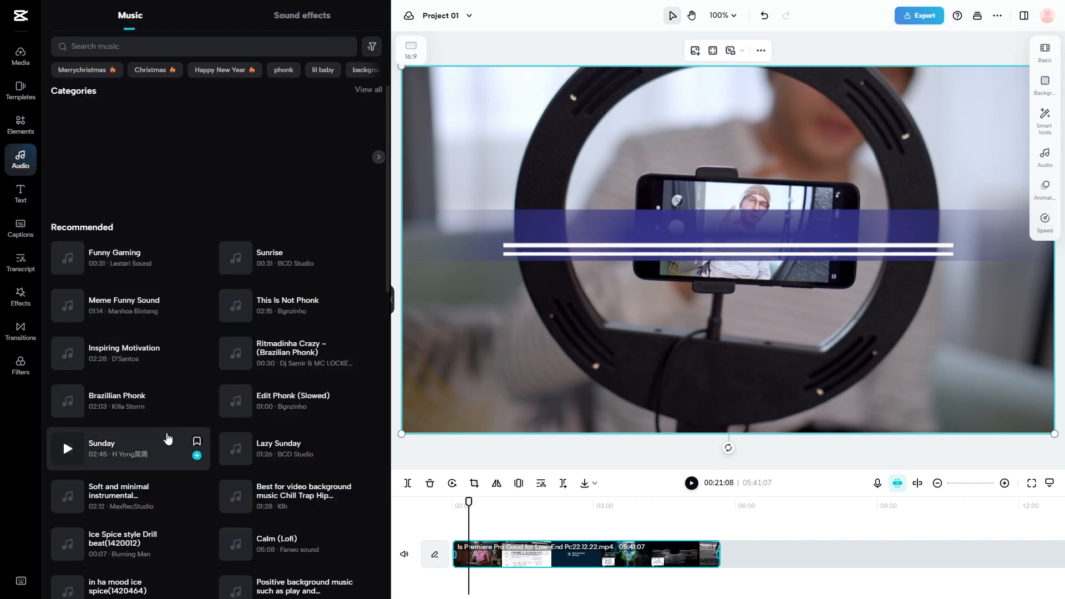
pyautogui.click(20, 196)
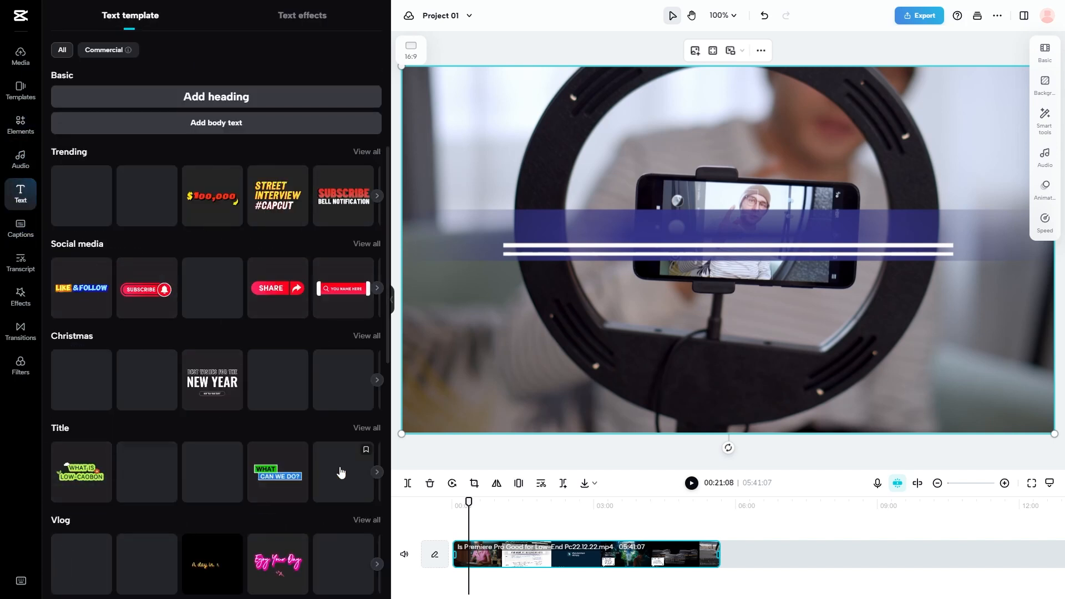
pyautogui.click(20, 295)
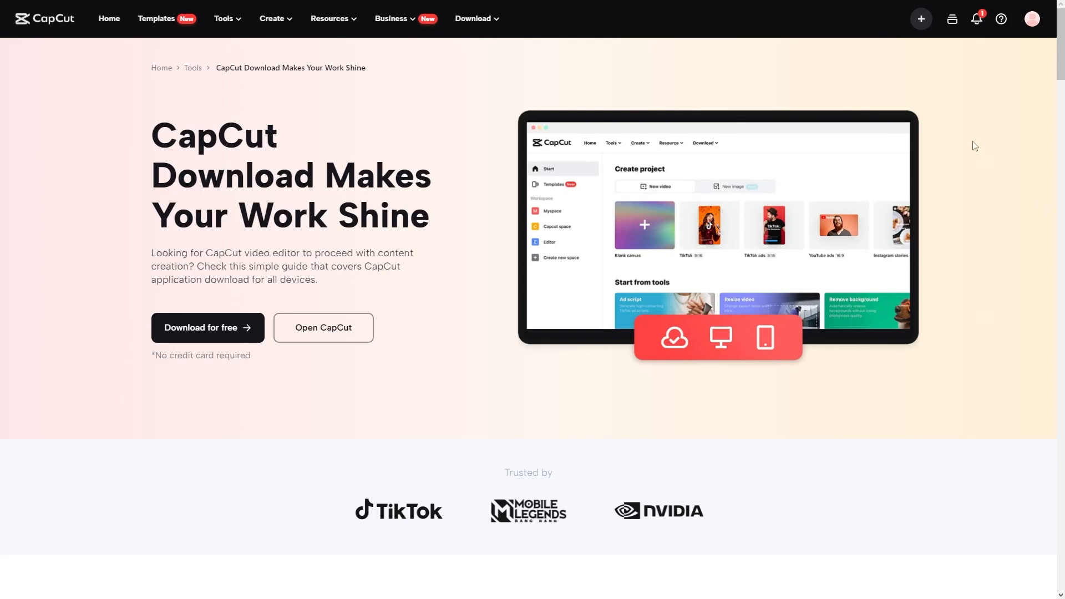
# Choose Download for Win/Mac on capcut.com and save the CapCut installer .exe locally.
pyautogui.click(474, 19)
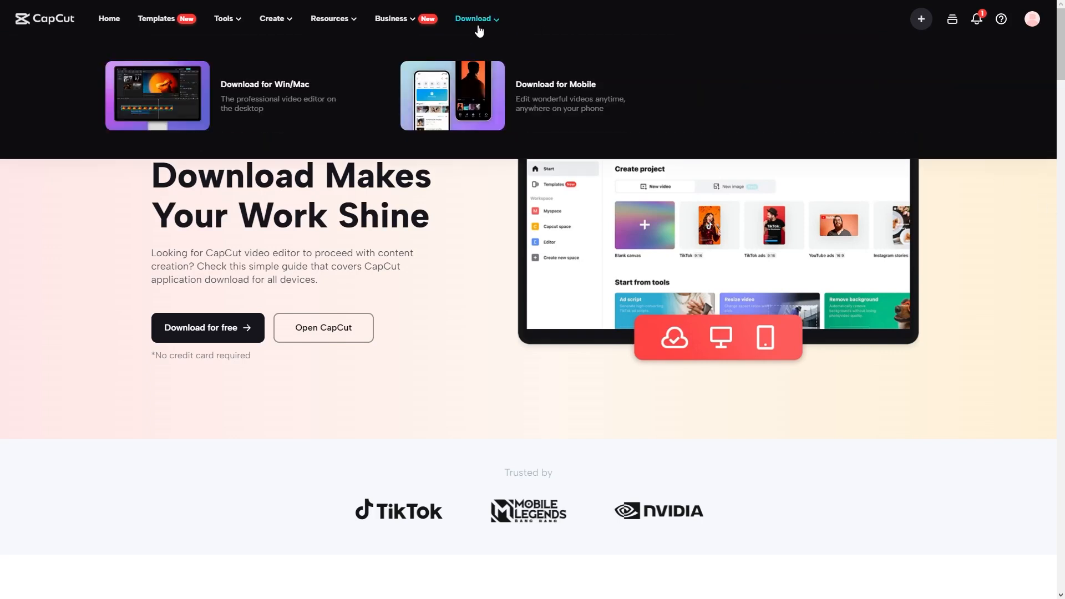
pyautogui.moveTo(319, 94)
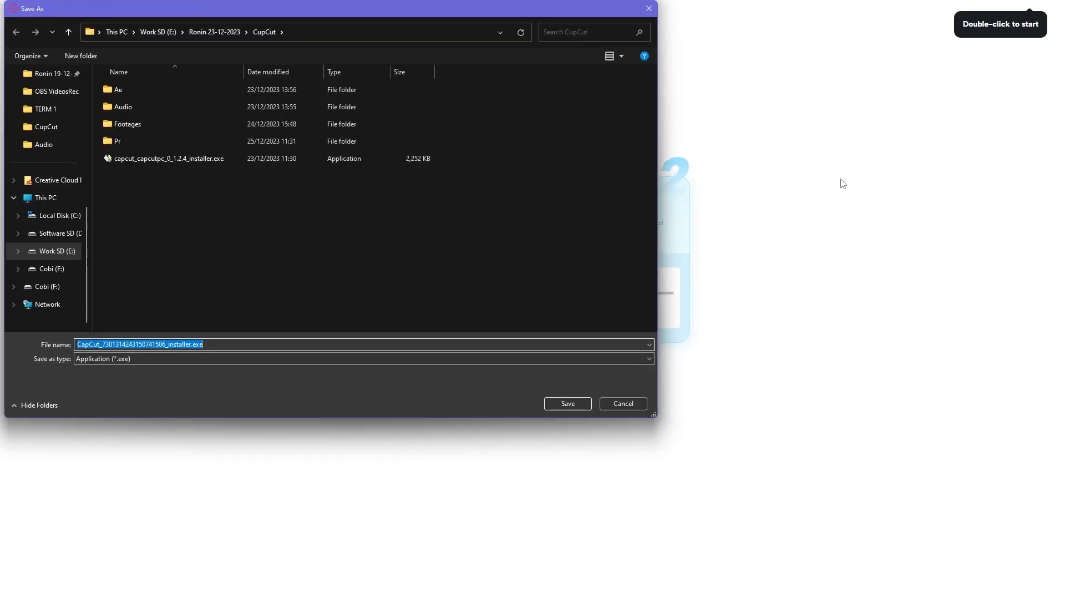
pyautogui.click(567, 404)
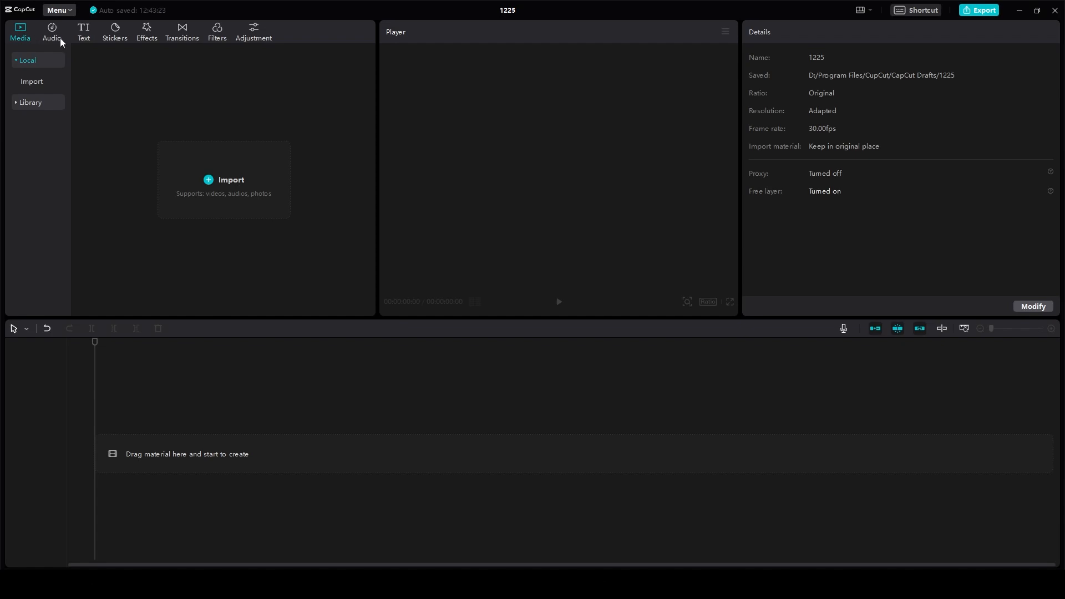
# Browse the desktop Transitions and Adjustment libraries, then return to Media.
pyautogui.click(181, 32)
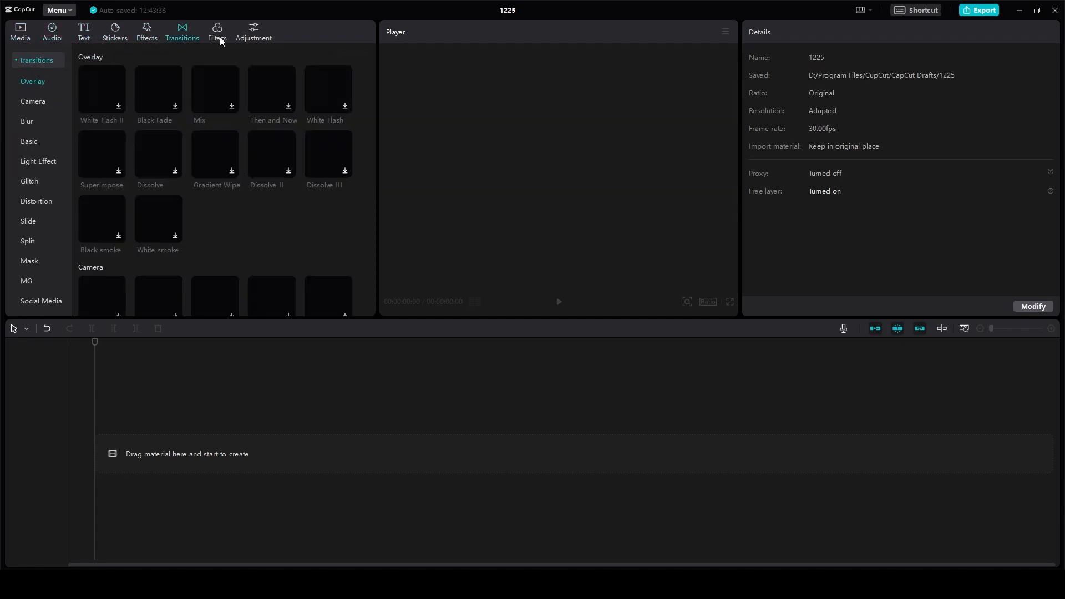
pyautogui.click(253, 32)
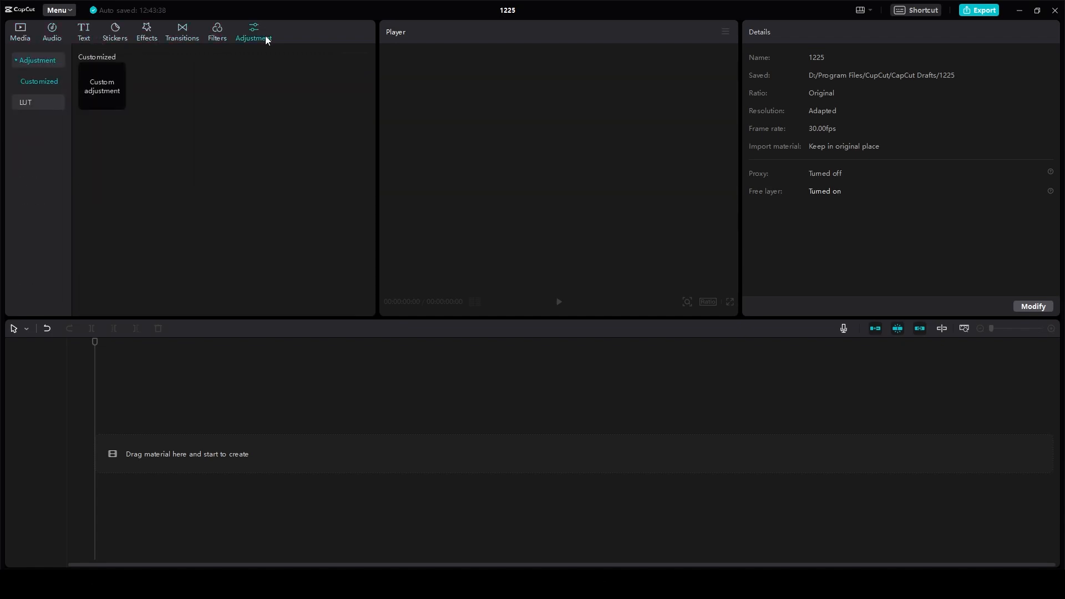
pyautogui.click(20, 31)
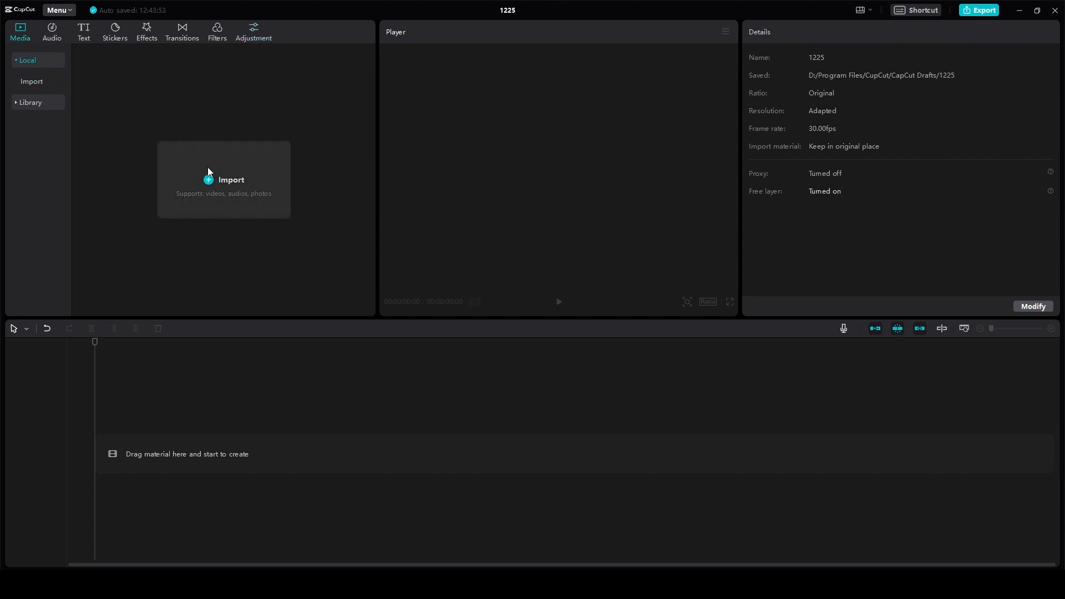
# Import a local video into project 1225, select it on the timeline and view its clip properties.
pyautogui.click(223, 180)
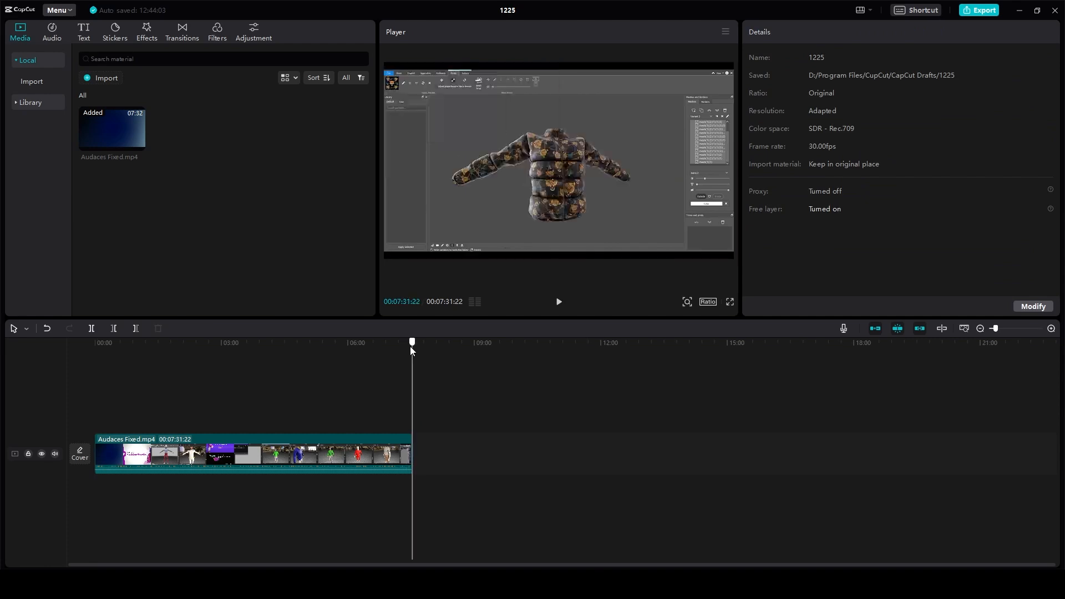
pyautogui.click(252, 455)
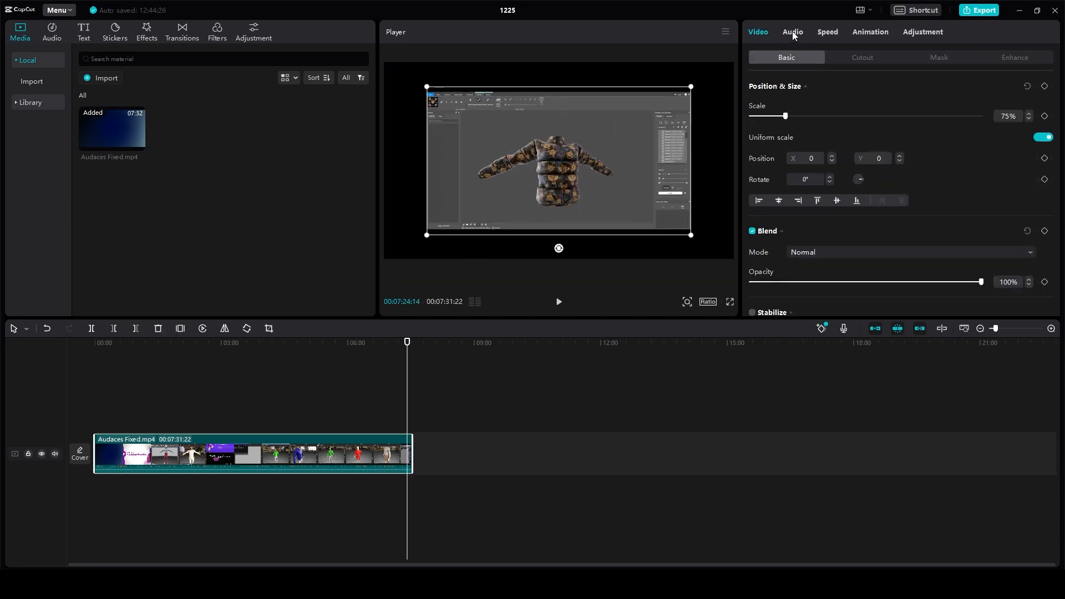
pyautogui.click(870, 32)
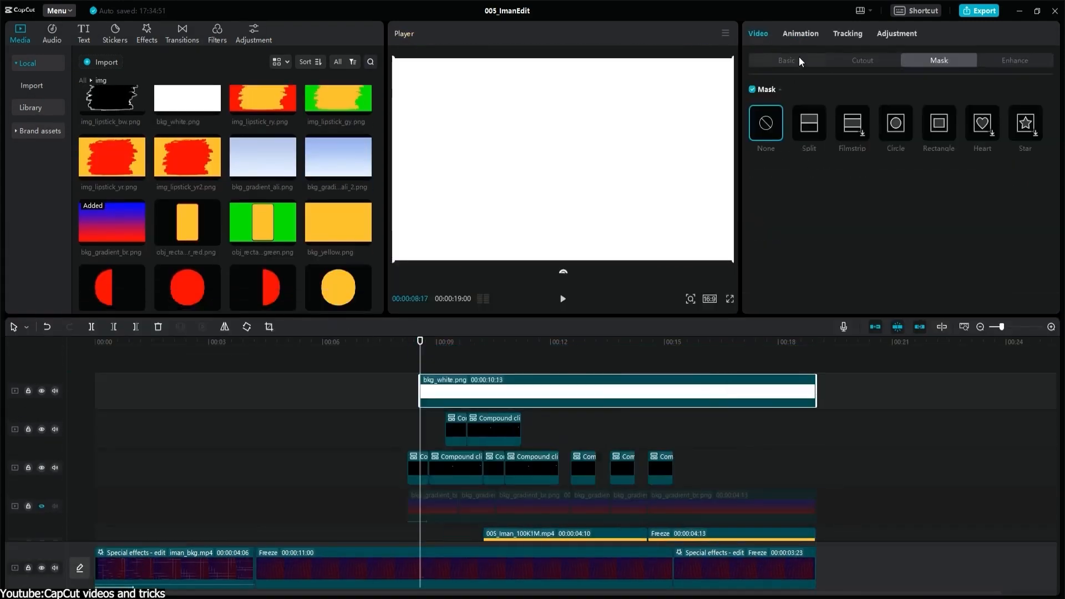
# Apply circle and filmstrip masks to clips and turn on noise reduction for the ballerina clip.
pyautogui.click(786, 60)
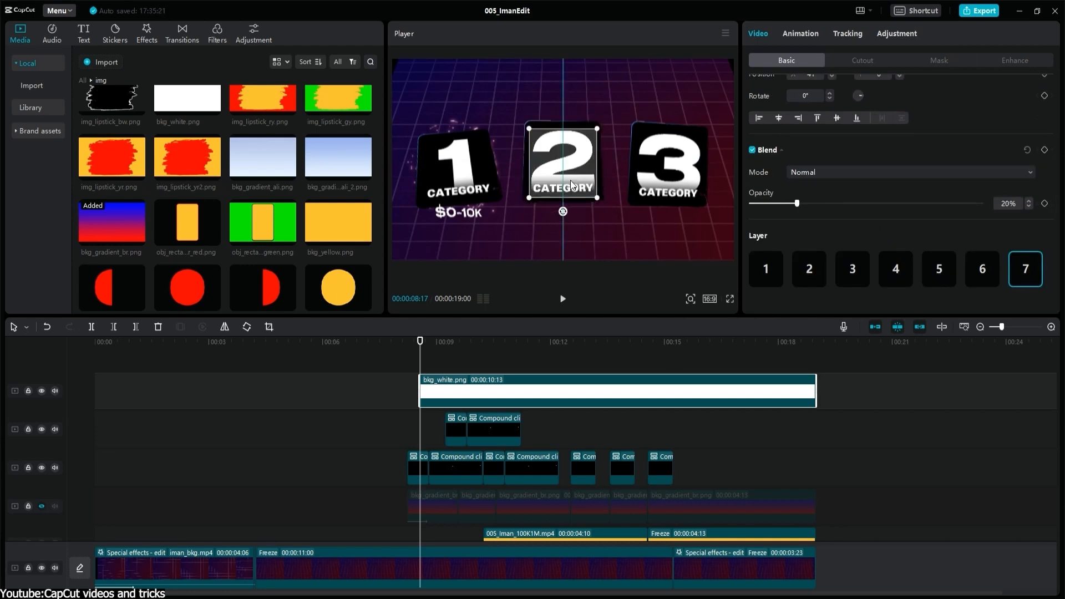
pyautogui.click(939, 60)
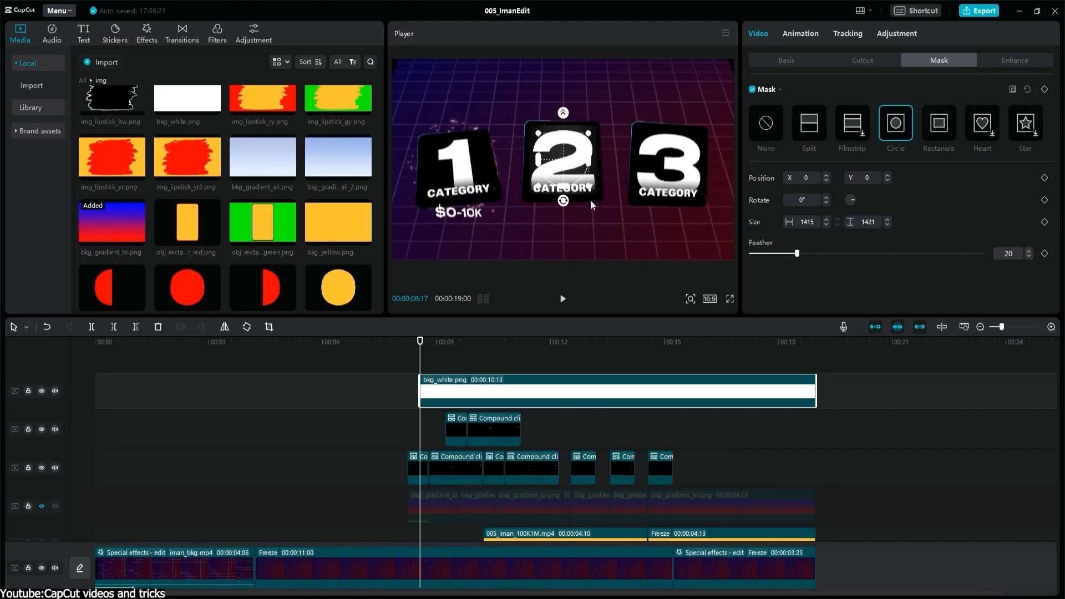
pyautogui.click(730, 299)
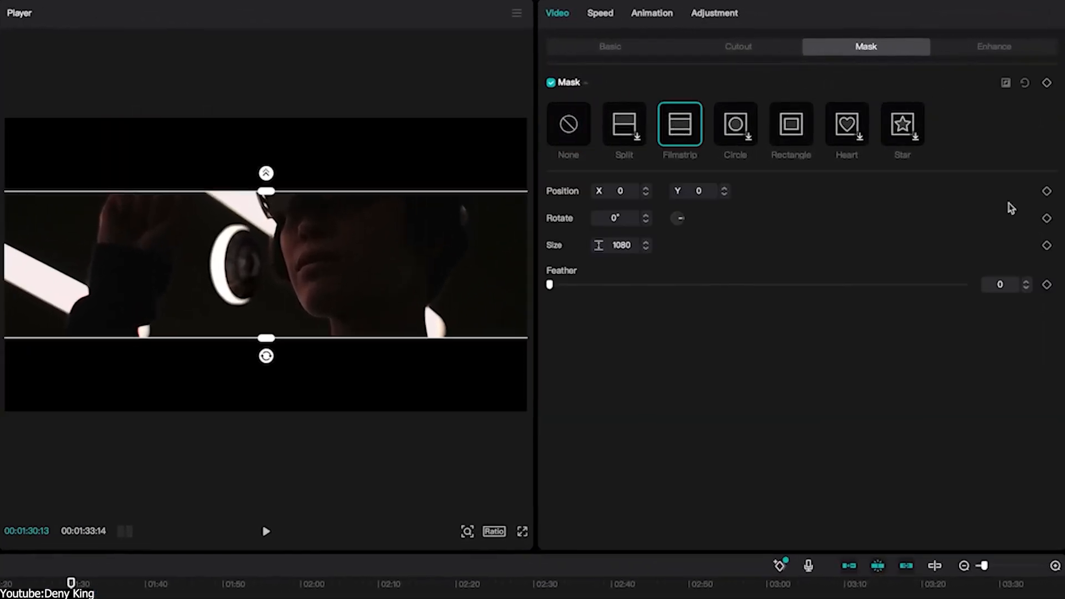
pyautogui.moveTo(1046, 246)
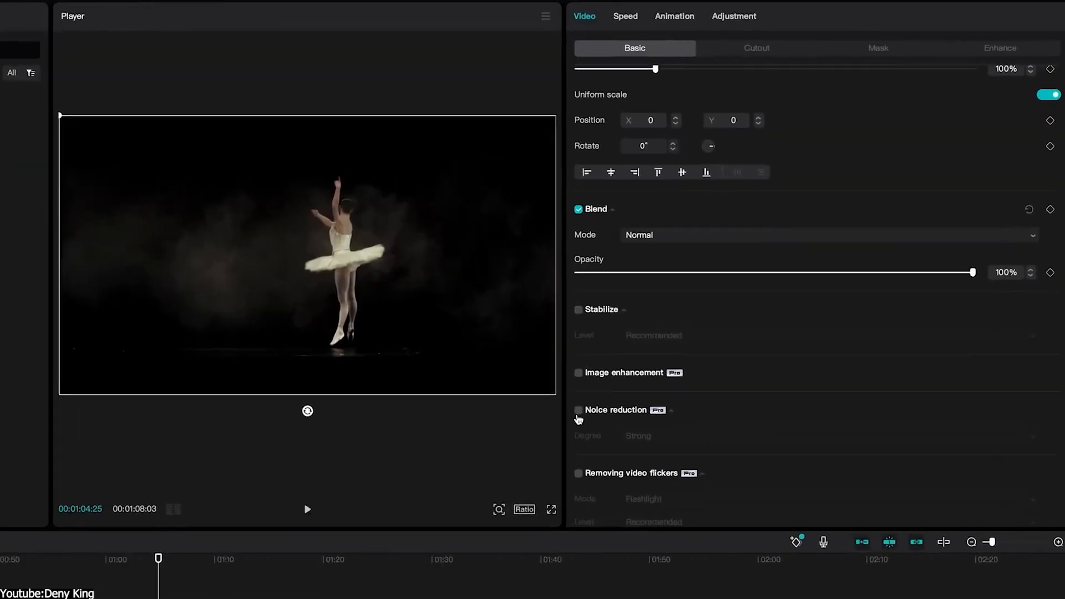
pyautogui.click(579, 409)
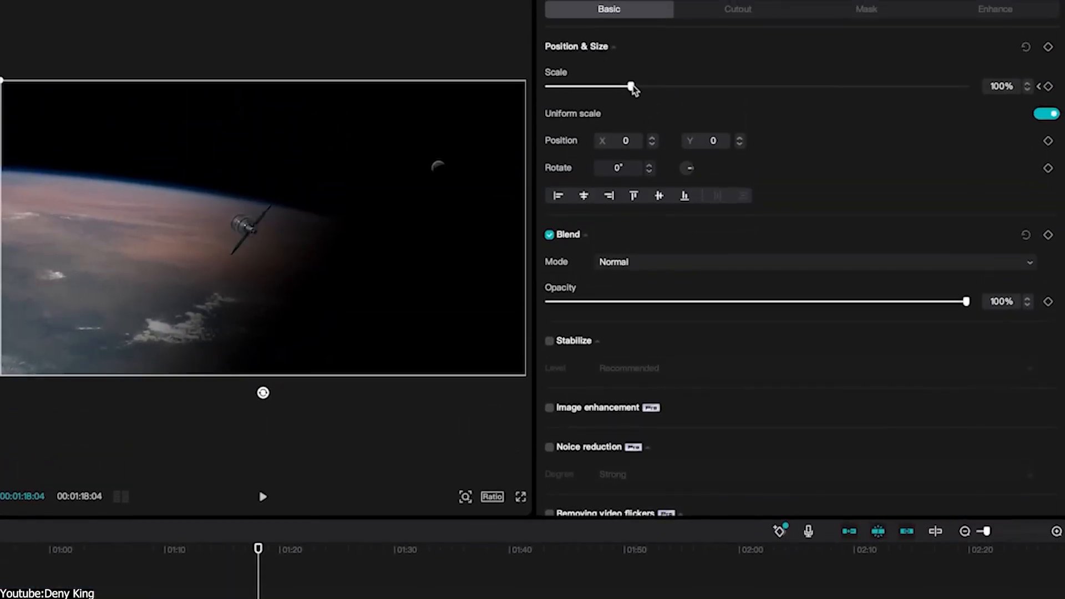
# Scale the space footage from 100% up to about 198%, nearly double size.
pyautogui.moveTo(631, 86); pyautogui.dragTo(701, 86)
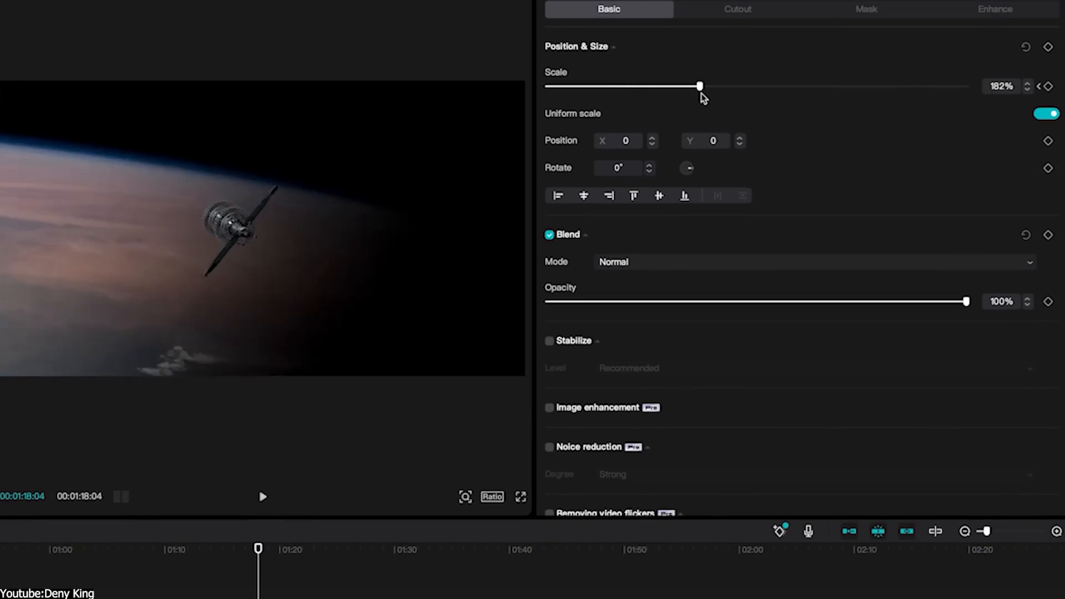
pyautogui.moveTo(700, 86); pyautogui.dragTo(712, 85)
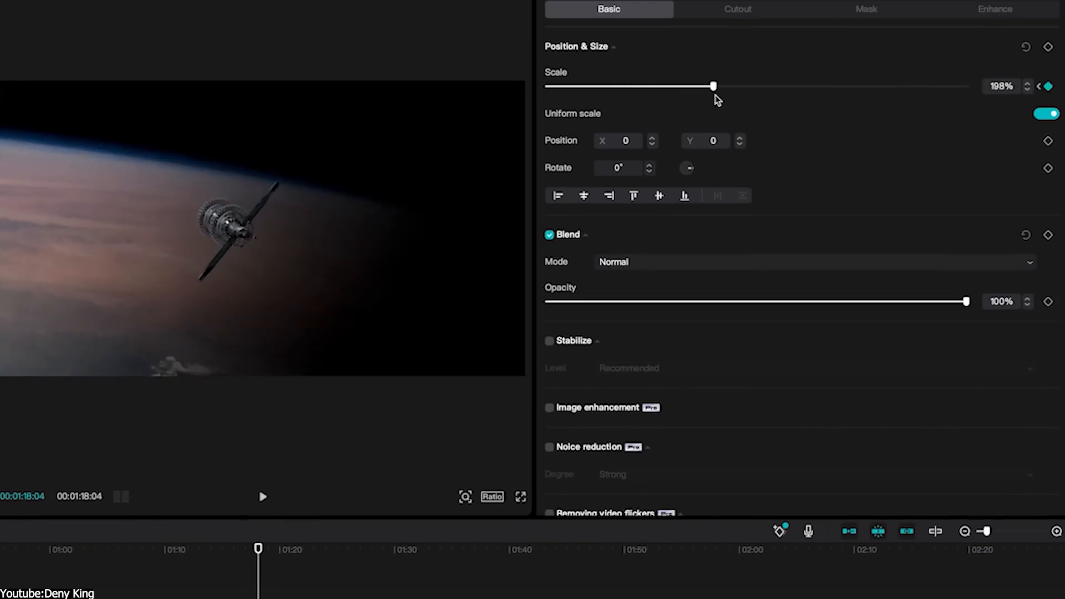